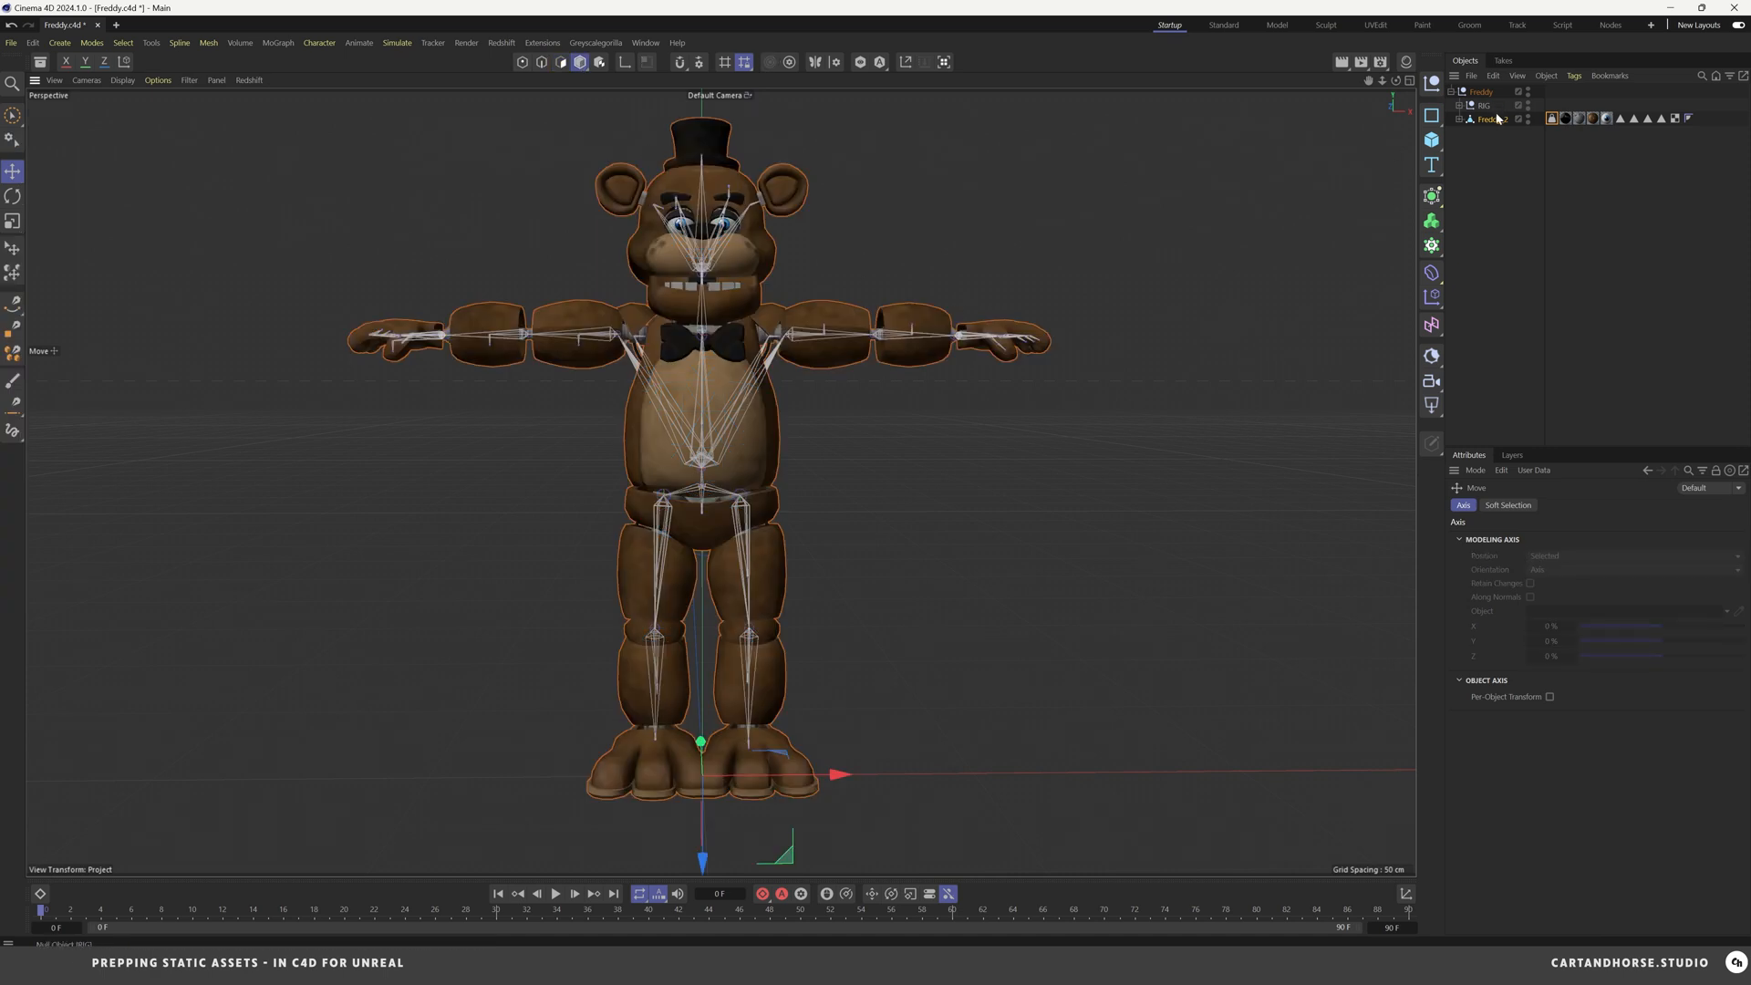
Export the Freddy character mesh from Cinema 4D as an FBX file
{"action": "left_click", "coordinate": [1484, 118]}
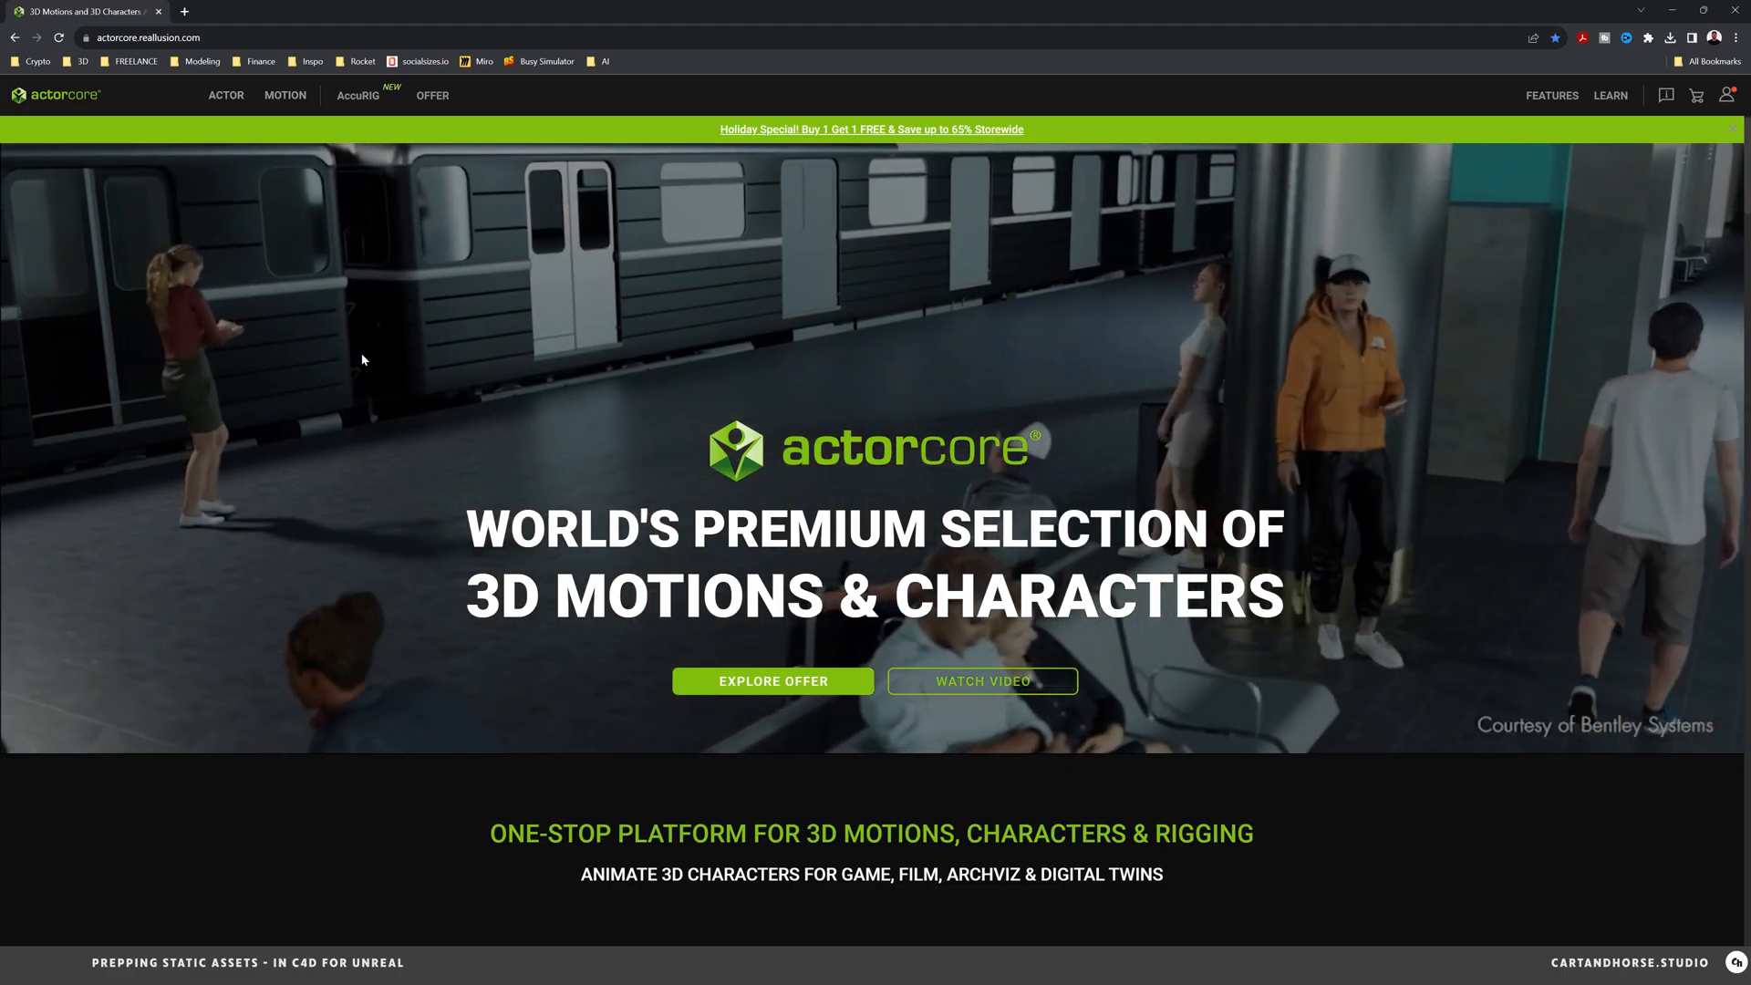
Go to the ActorCore site and its AccuRIG section to load the Freddy model
{"action": "left_click", "coordinate": [355, 95]}
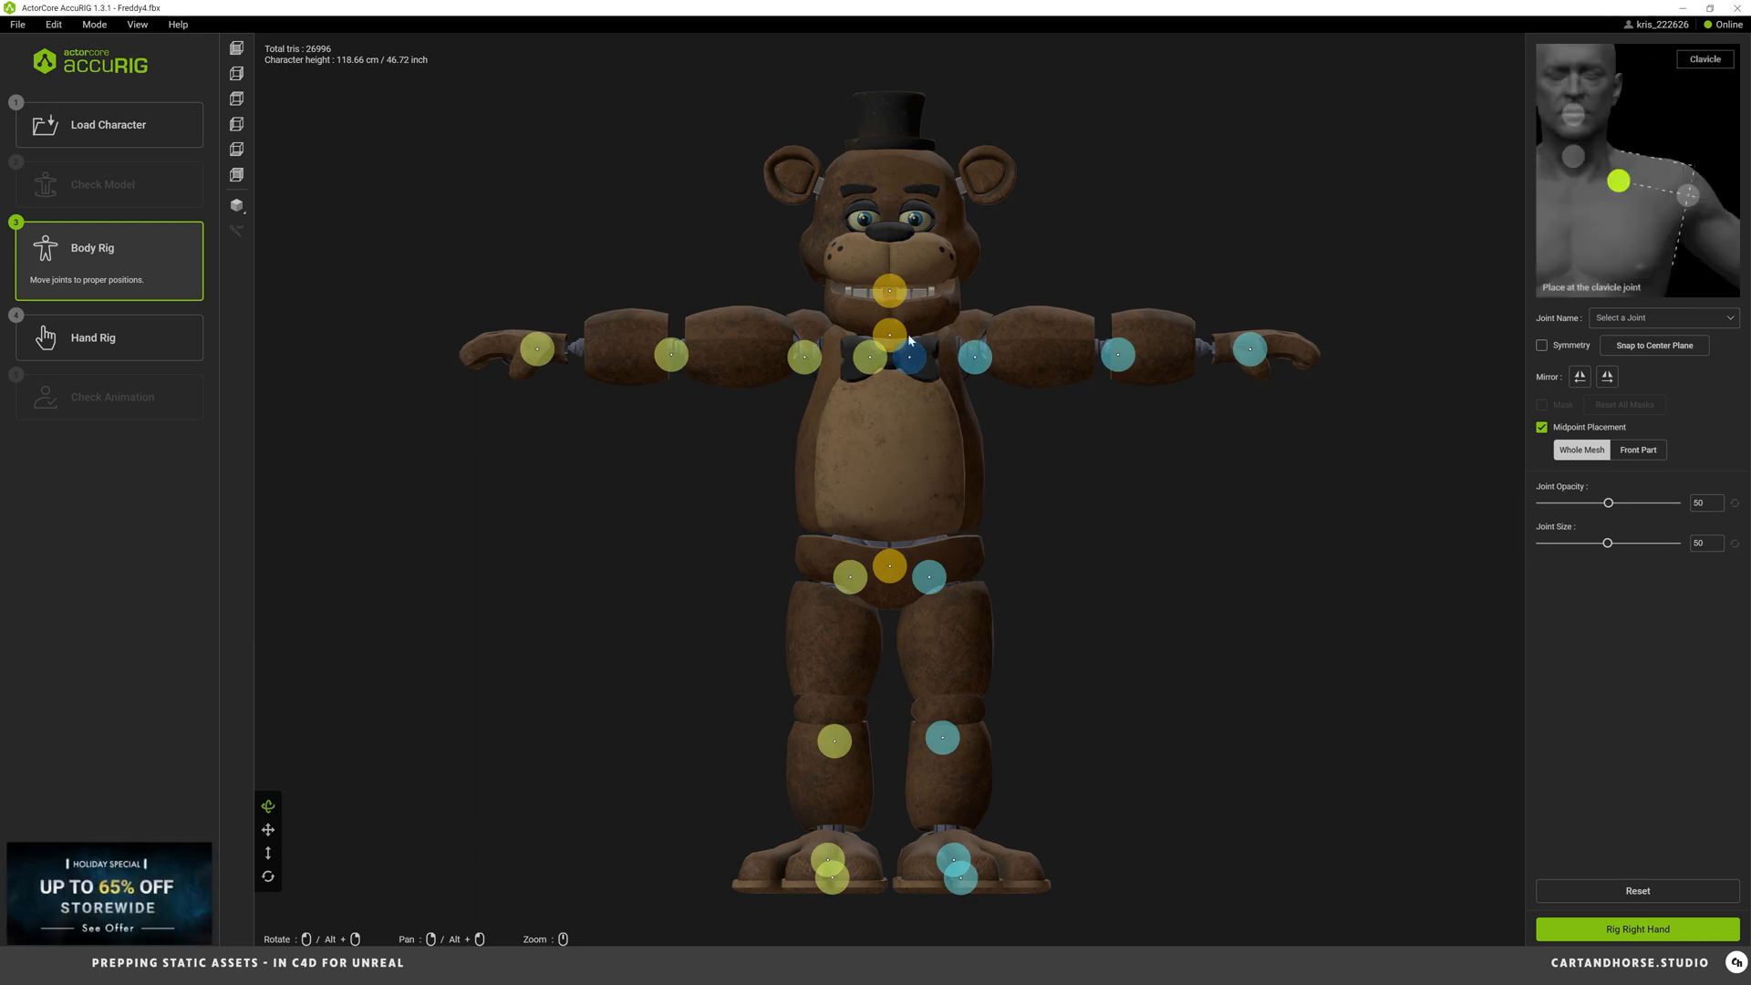
Confirm the body joint placement and proceed to rig the right hand with 4 fingers
{"action": "left_click", "coordinate": [1636, 928]}
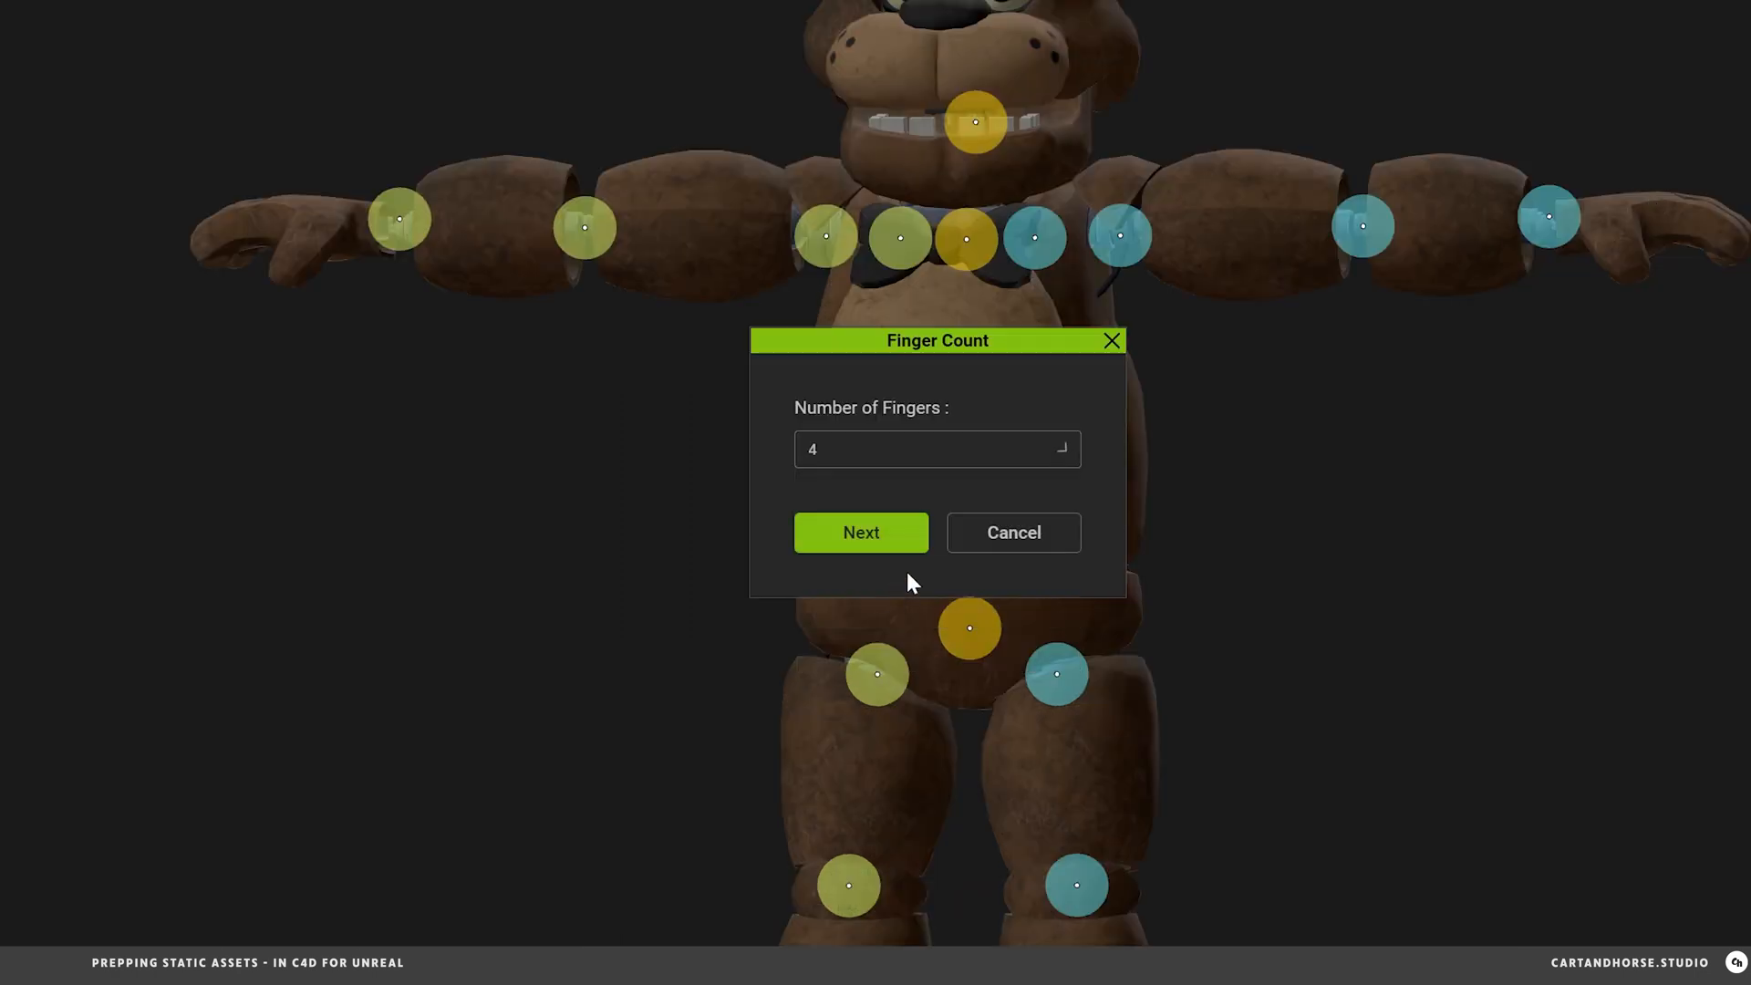